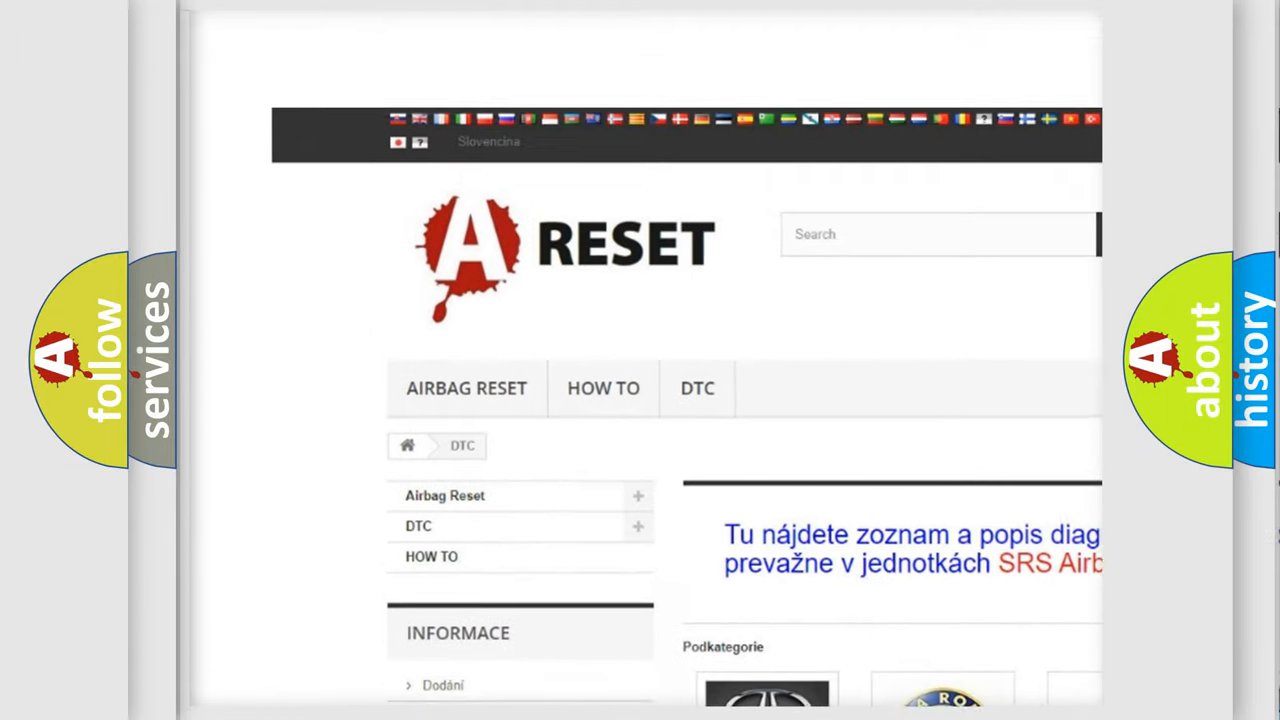
# Open the ALFA ROMEO DTC category and browse its B-, C- and P-code list
pyautogui.scroll(-3)
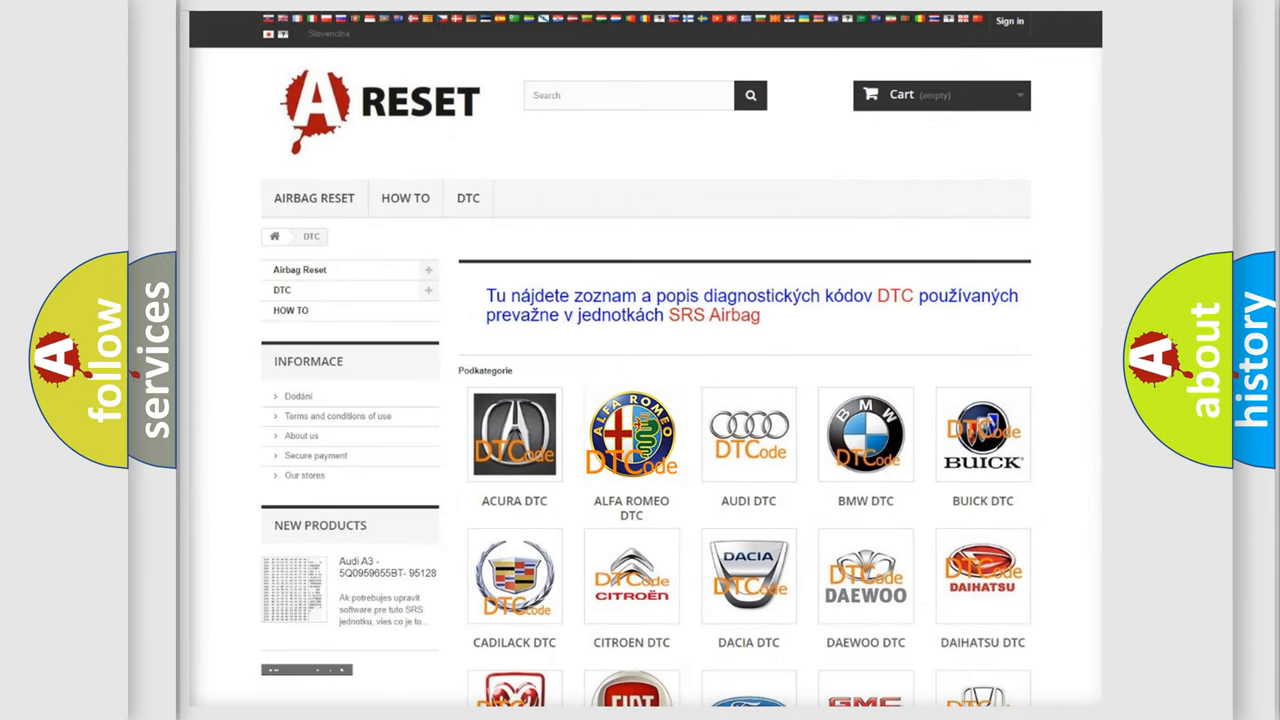
pyautogui.click(632, 434)
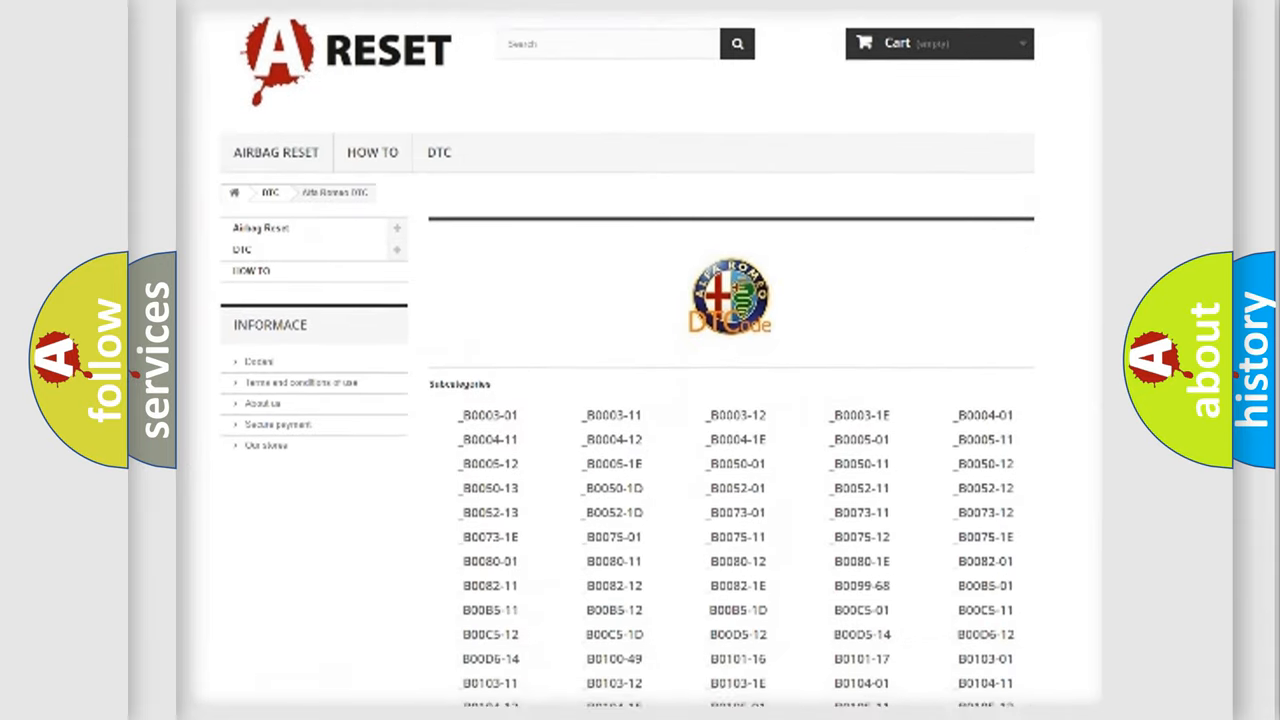
pyautogui.scroll(-3)
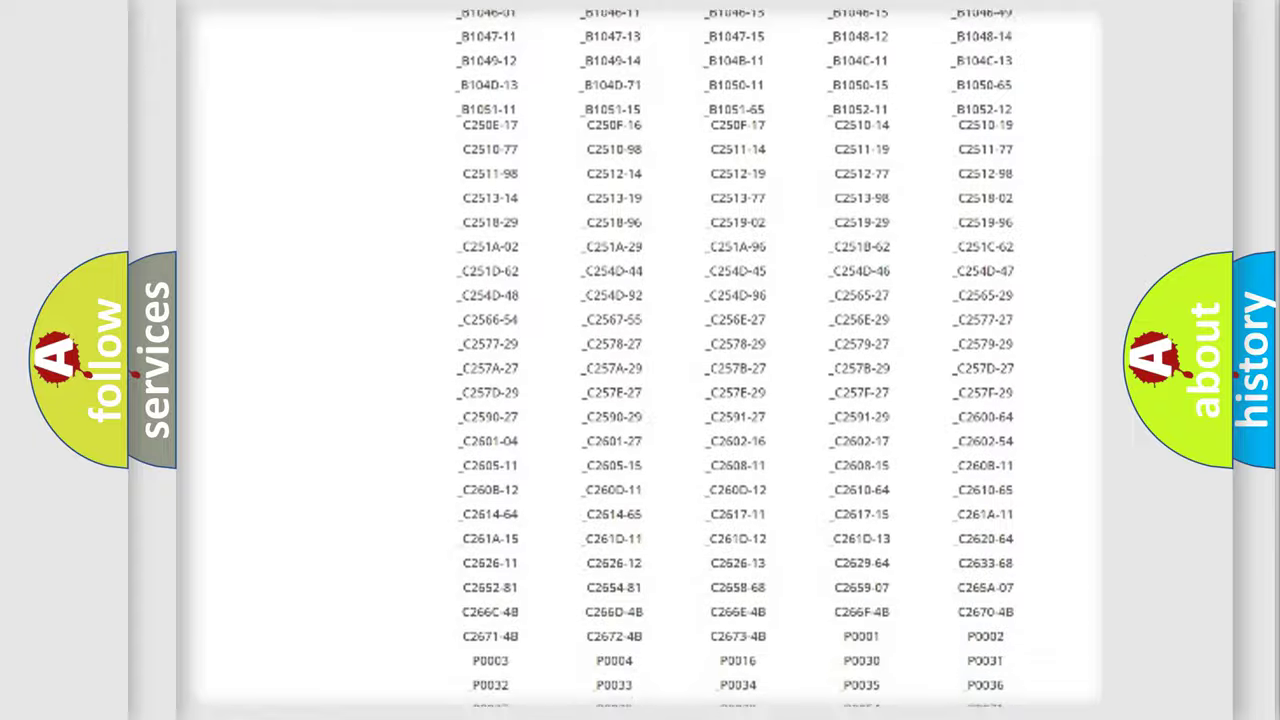